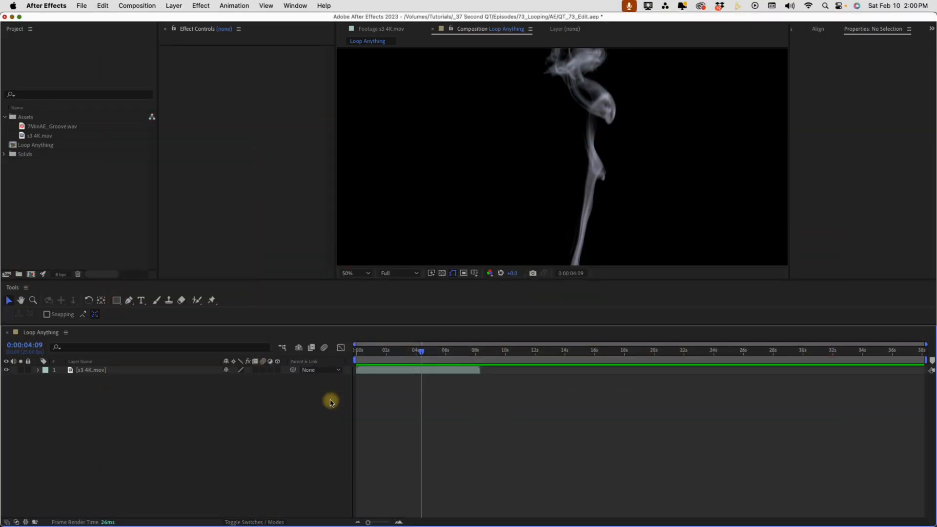
pyautogui.moveTo(409, 358)
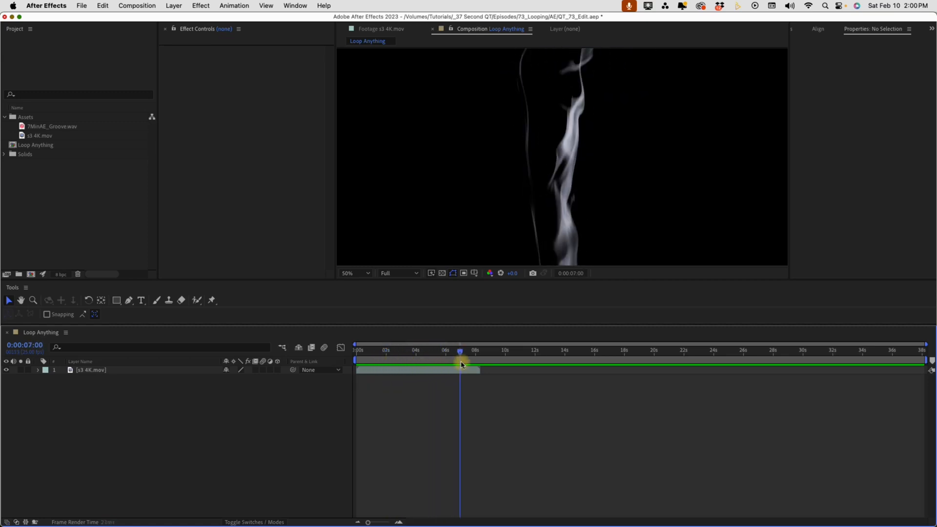
# Step: Duplicate the s3 4K.mov smoke layer with Cmd+D into eight stacked copies
pyautogui.moveTo(460, 351); pyautogui.dragTo(408, 351)
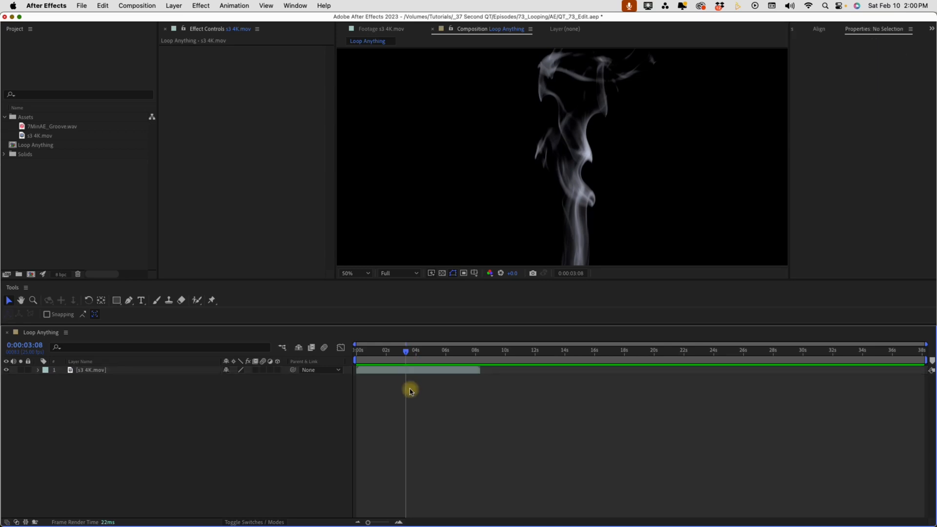
pyautogui.moveTo(427, 385)
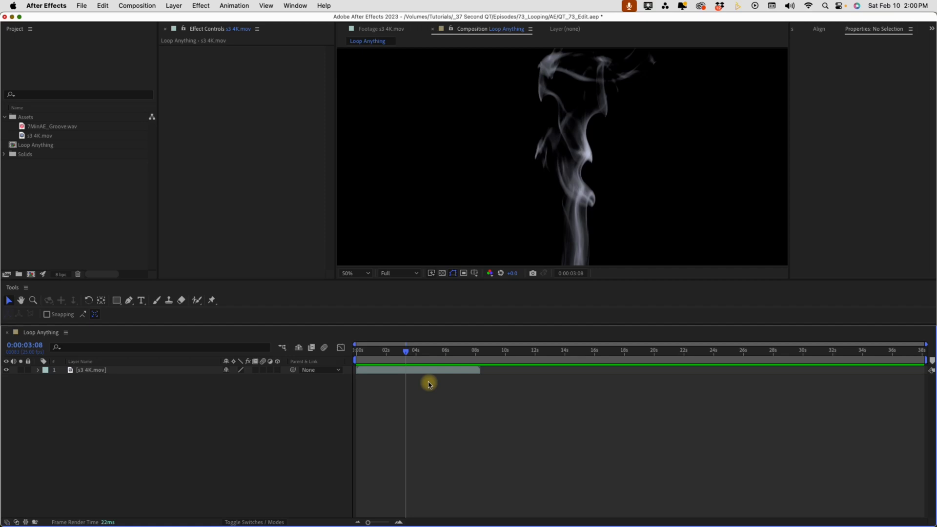
pyautogui.click(86, 370)
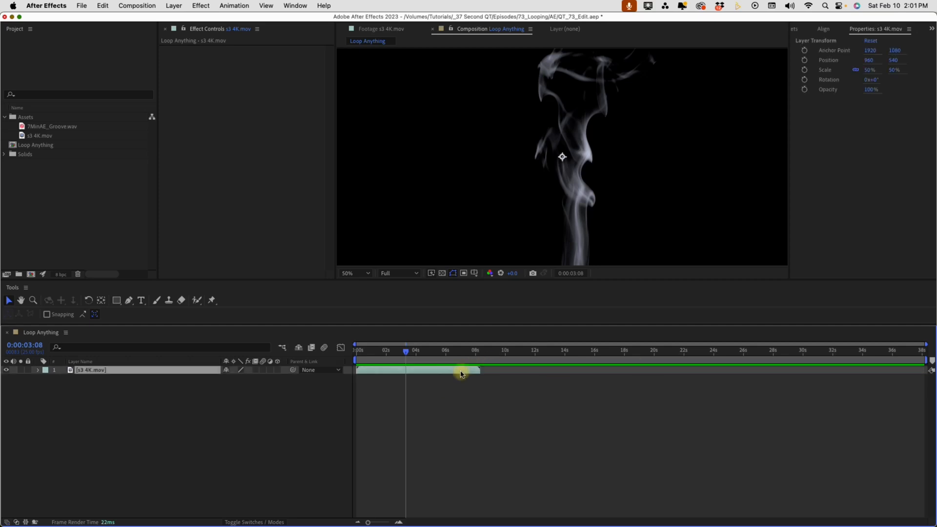
pyautogui.press('cmd+d')
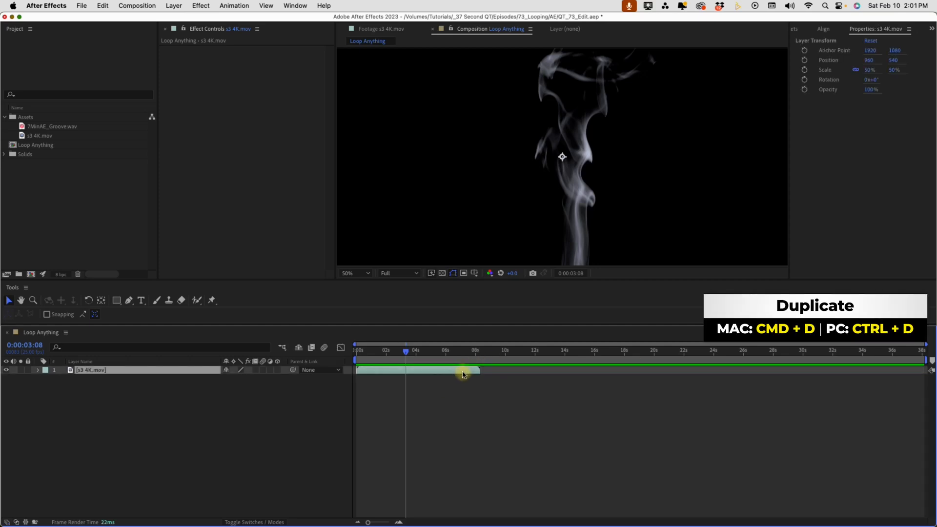
pyautogui.press('cmd+d')
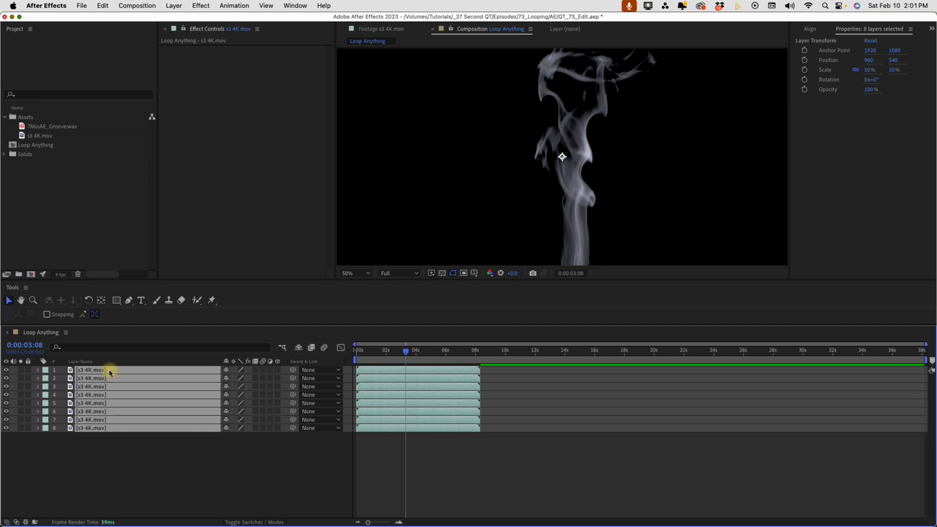
pyautogui.moveTo(116, 398)
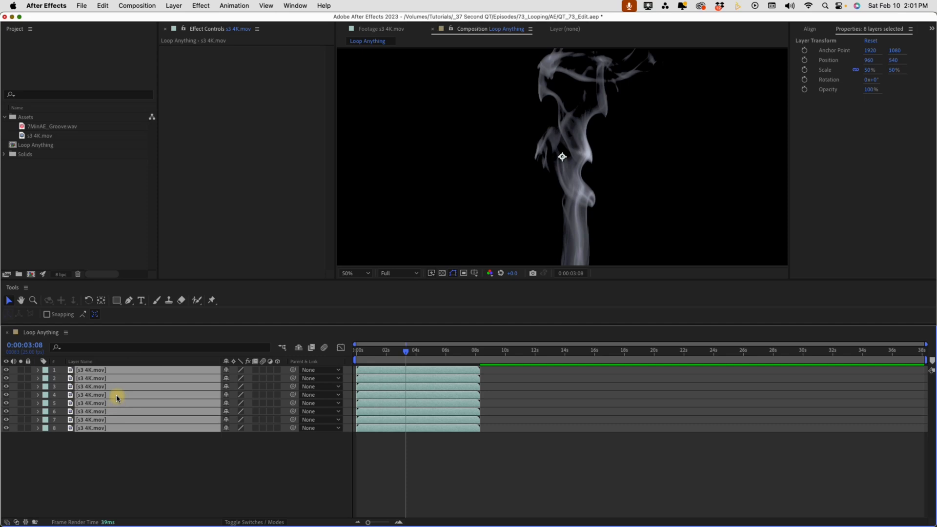
pyautogui.moveTo(117, 392)
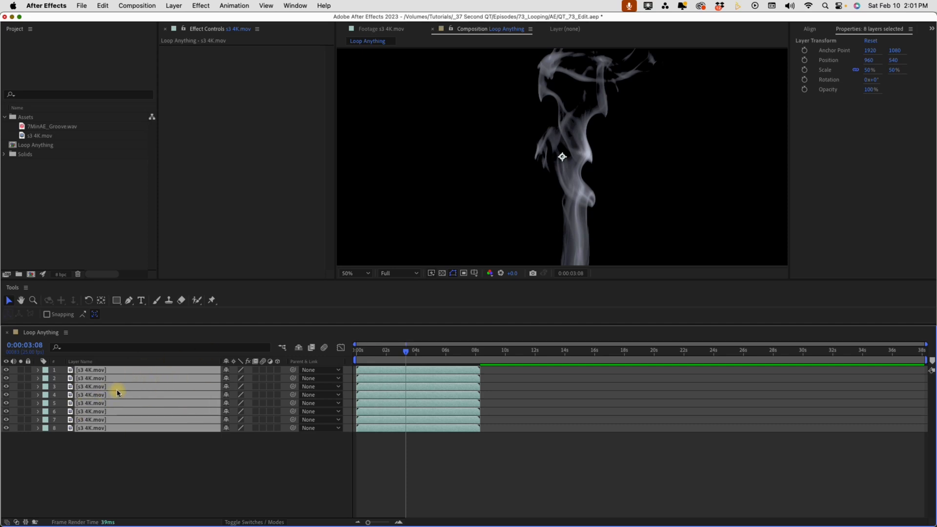
pyautogui.rightClick(117, 392)
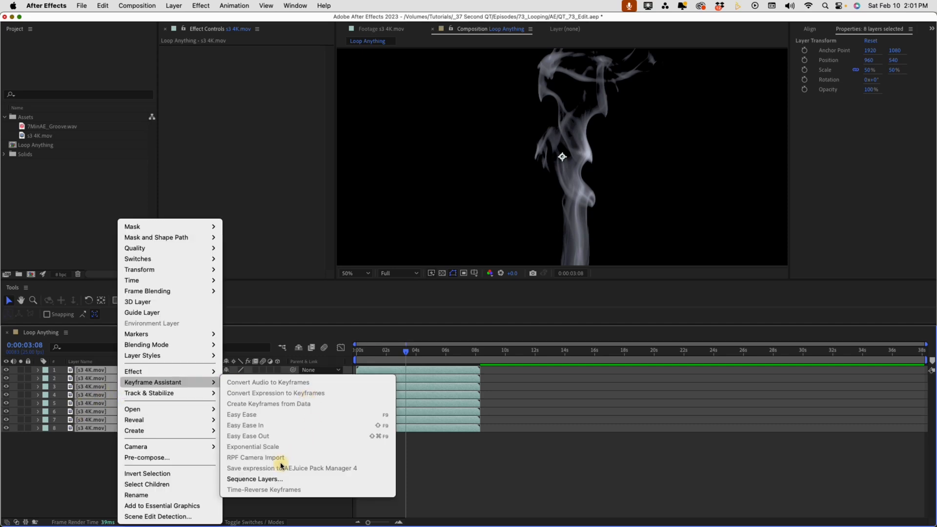
pyautogui.click(254, 478)
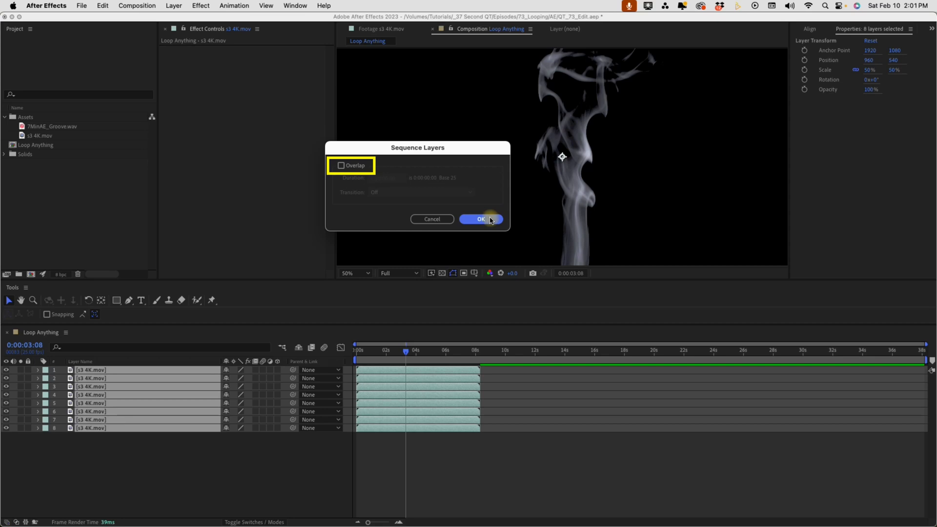
pyautogui.click(480, 218)
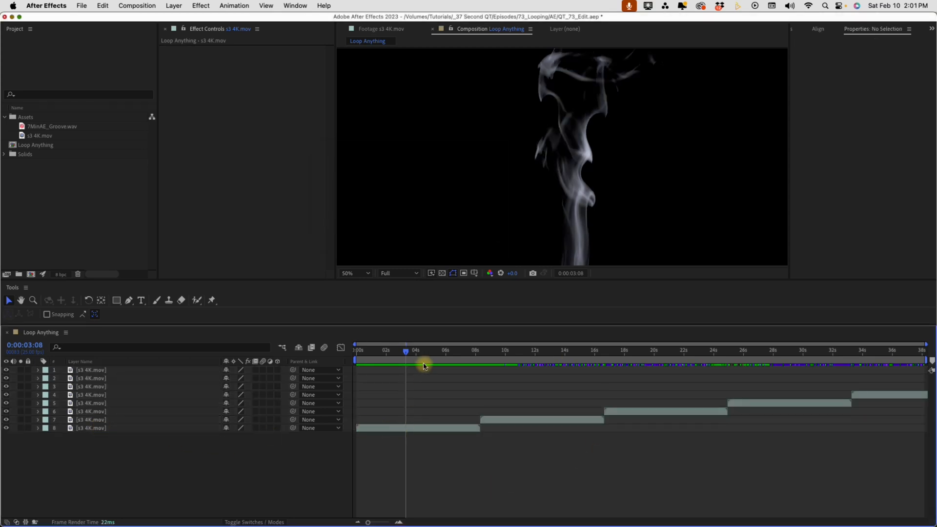
pyautogui.click(572, 352)
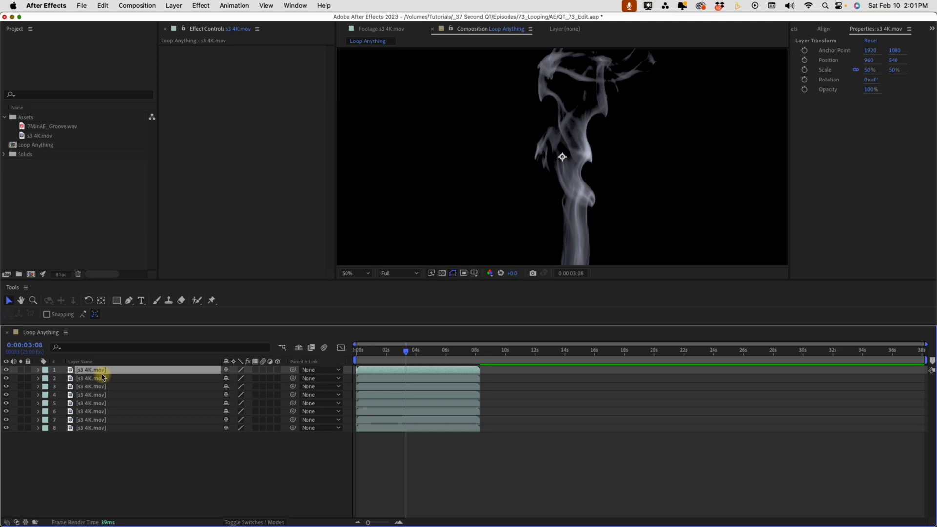
# Step: Sequence the smoke copies end to end via Keyframe Assistant and drop the surplus layers
pyautogui.rightClick(100, 369)
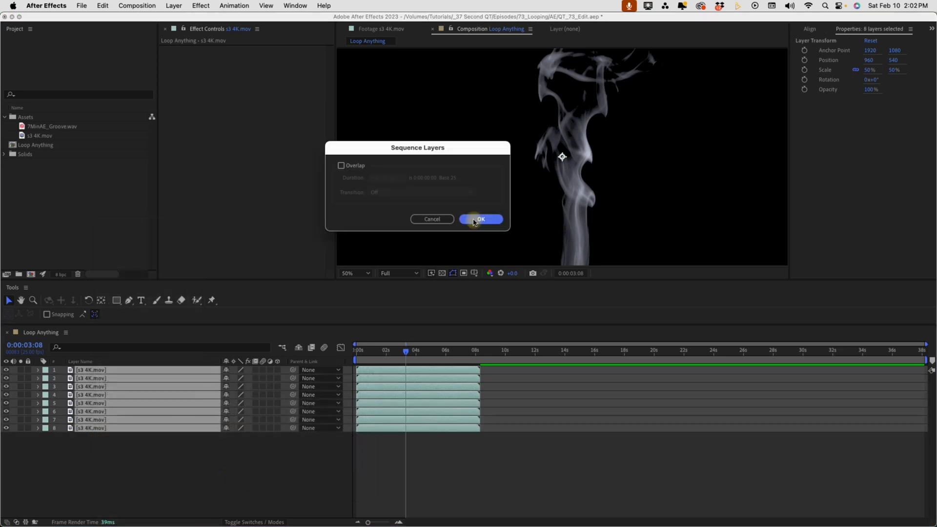
pyautogui.click(480, 219)
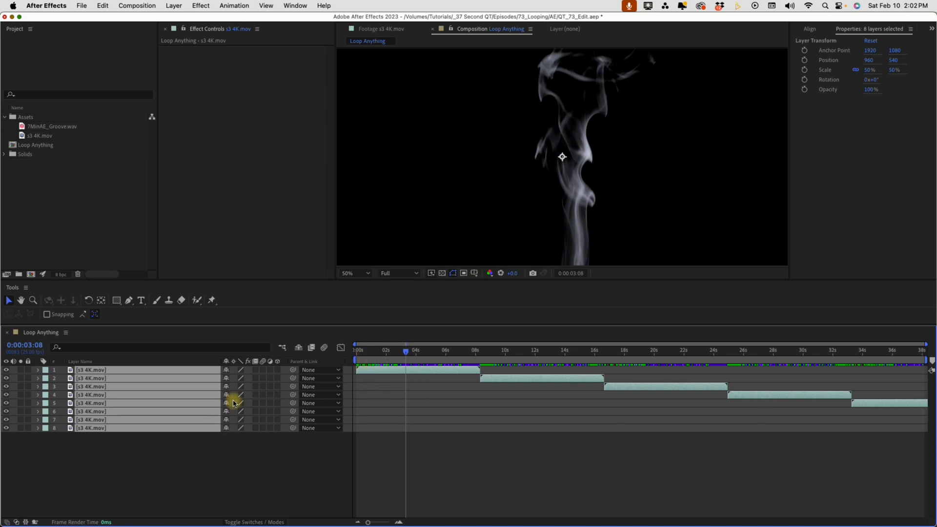
pyautogui.click(97, 411)
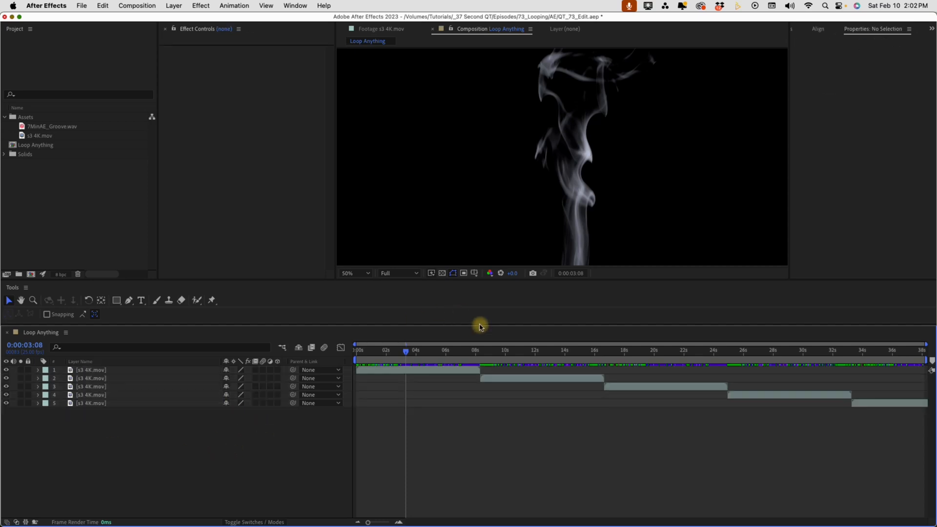
# Step: Scrub the sequenced smoke, then undo back to the single original s3 4K.mov layer
pyautogui.click(431, 352)
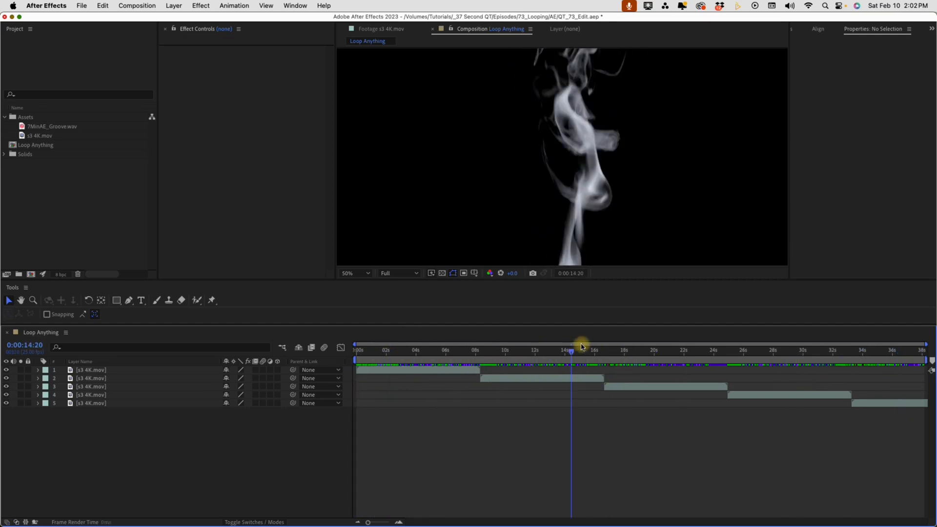
pyautogui.click(91, 378)
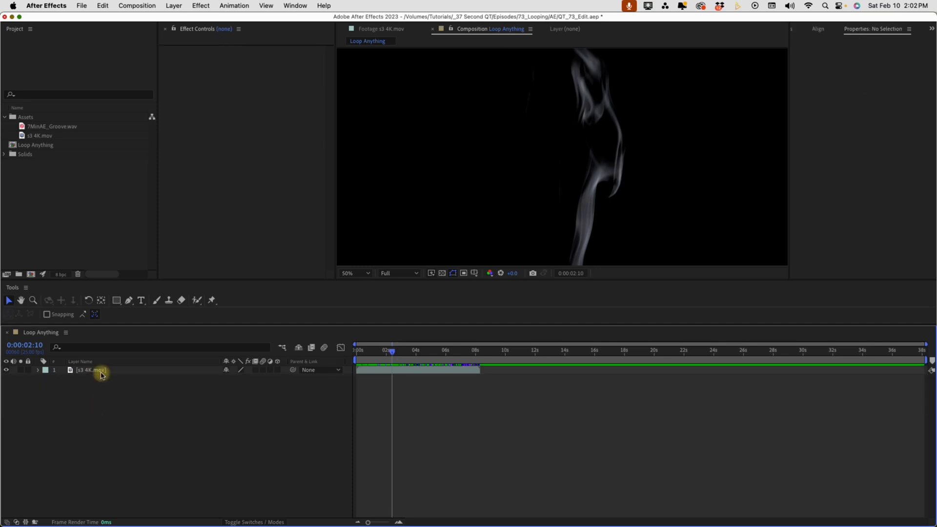
# Step: Enable Time Remapping on the smoke layer and extend its out point to the comp end
pyautogui.rightClick(90, 371)
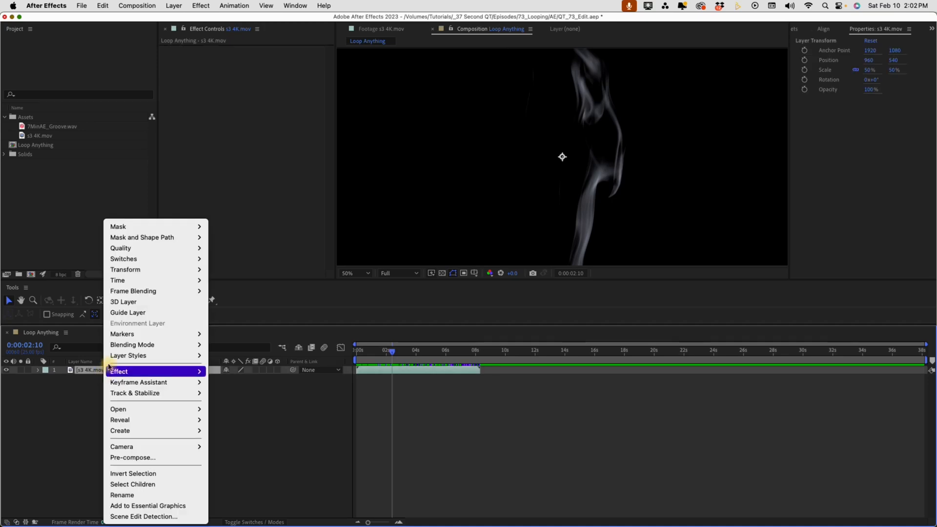
pyautogui.click(240, 285)
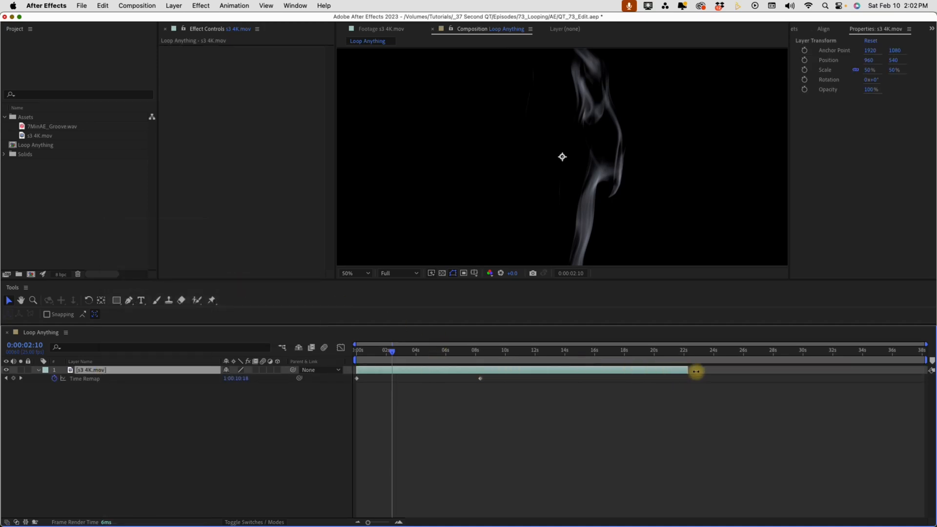
pyautogui.moveTo(695, 371); pyautogui.dragTo(929, 369)
pyautogui.write('loopOut()')
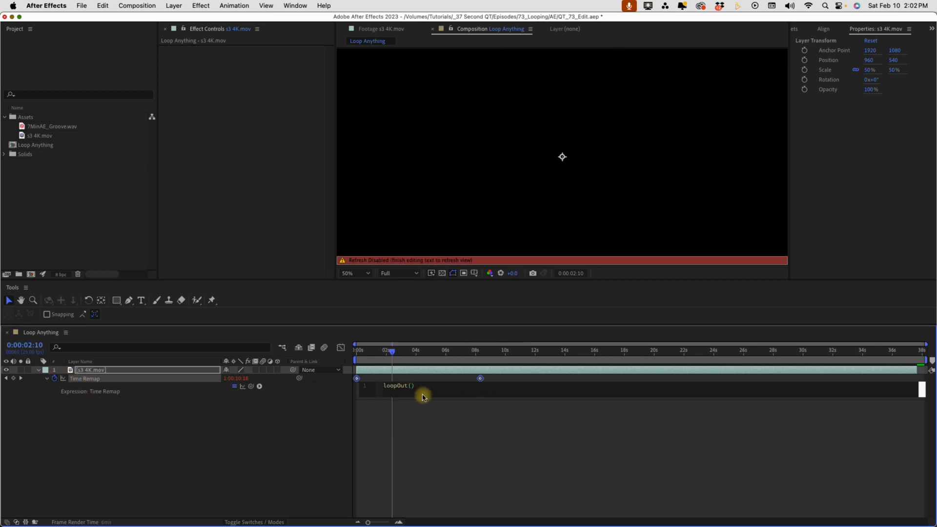
pyautogui.moveTo(484, 364)
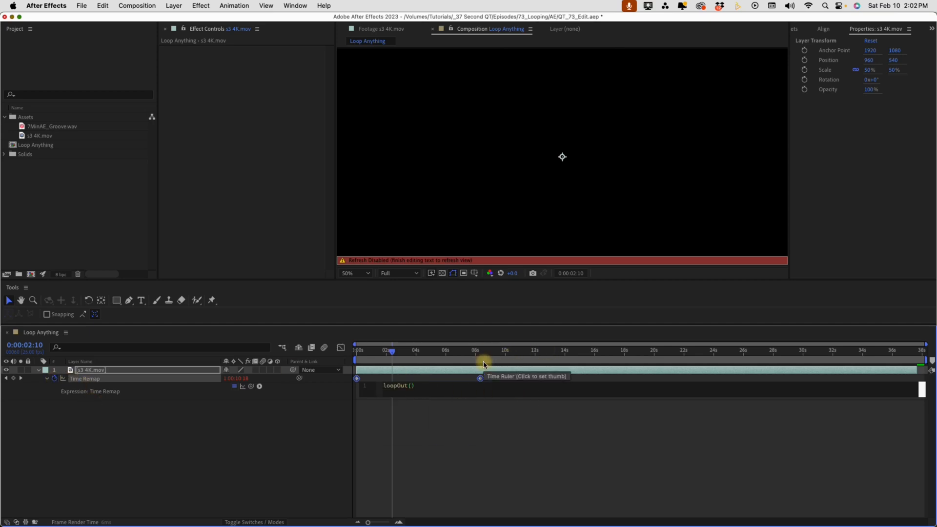
# Step: Preview the loopOut() playback, then remove Time Remap so the layer ends near 8 seconds
pyautogui.press('Space')
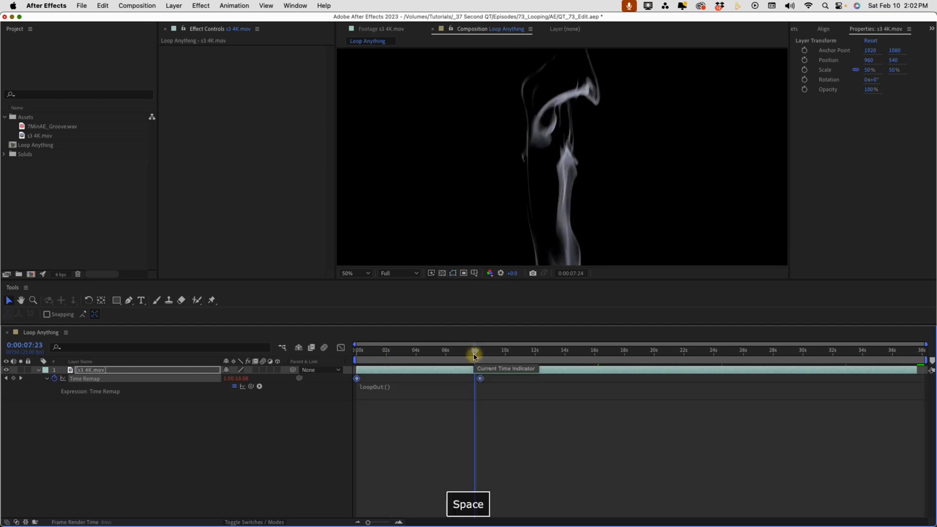
pyautogui.press('Space')
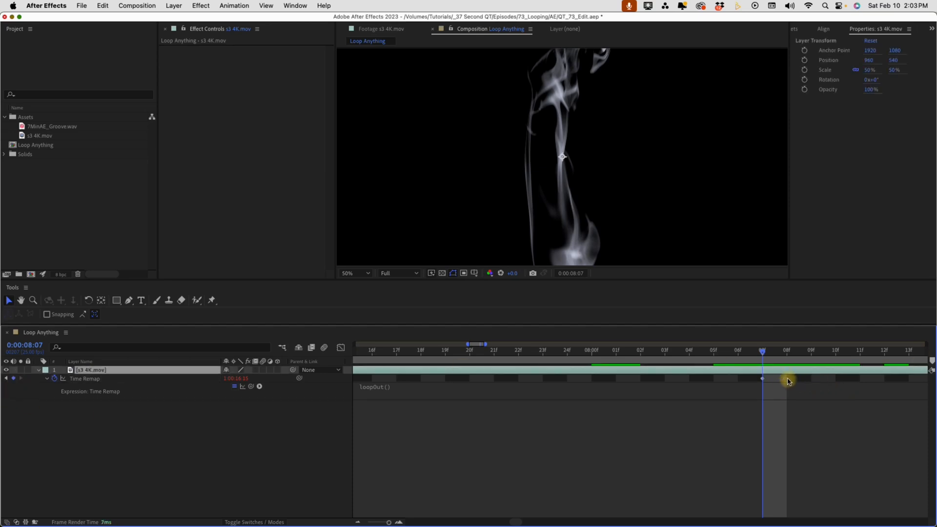
pyautogui.press('space')
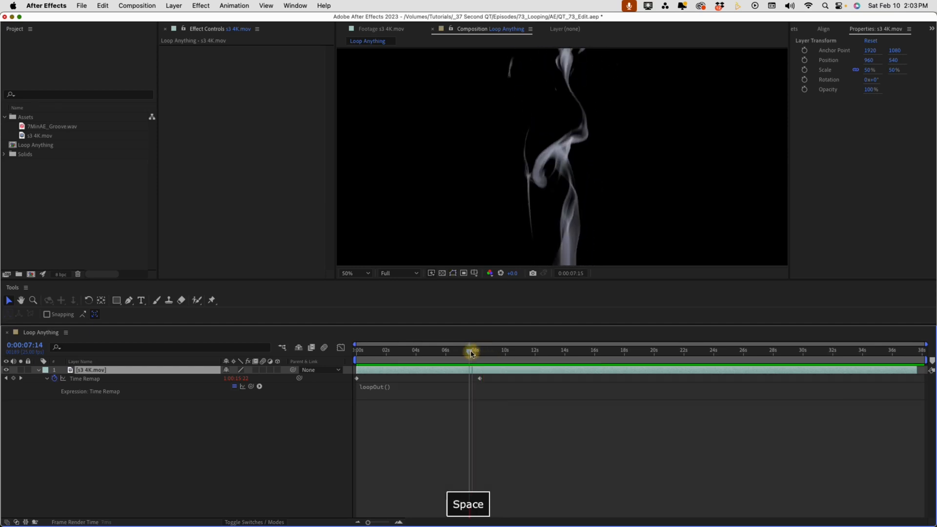
pyautogui.press('space')
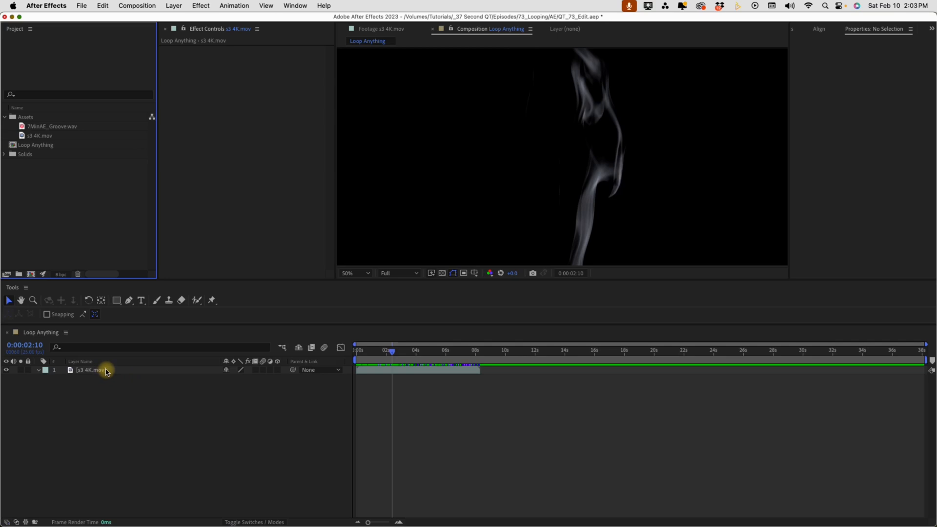
# Step: Reveal s3 4K.mov in the Project and interpret it to loop 4 times, running 0:00:33:07
pyautogui.rightClick(106, 371)
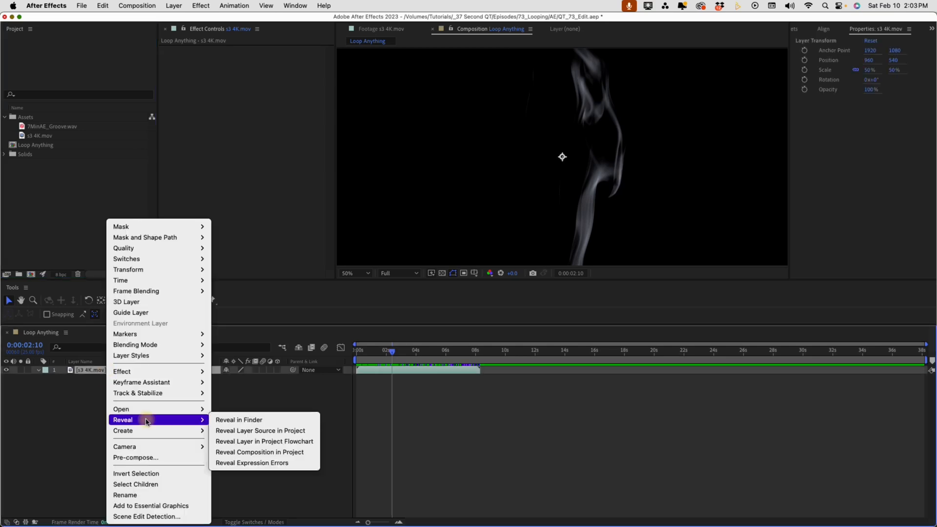
pyautogui.click(237, 420)
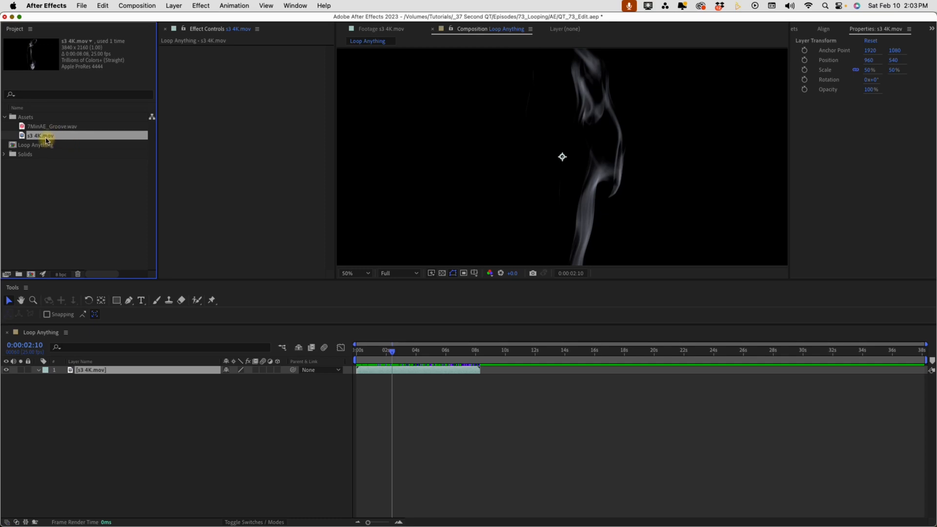
pyautogui.rightClick(47, 140)
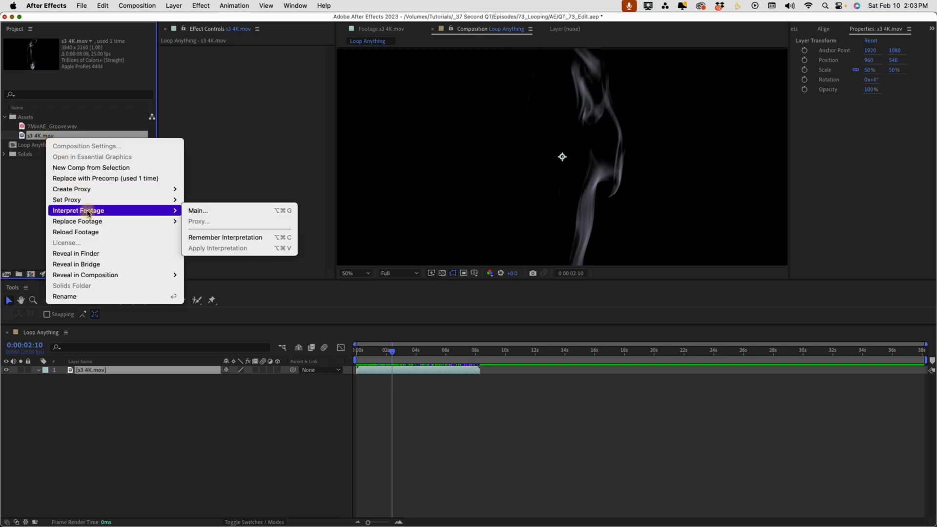
pyautogui.click(198, 211)
pyautogui.write('4')
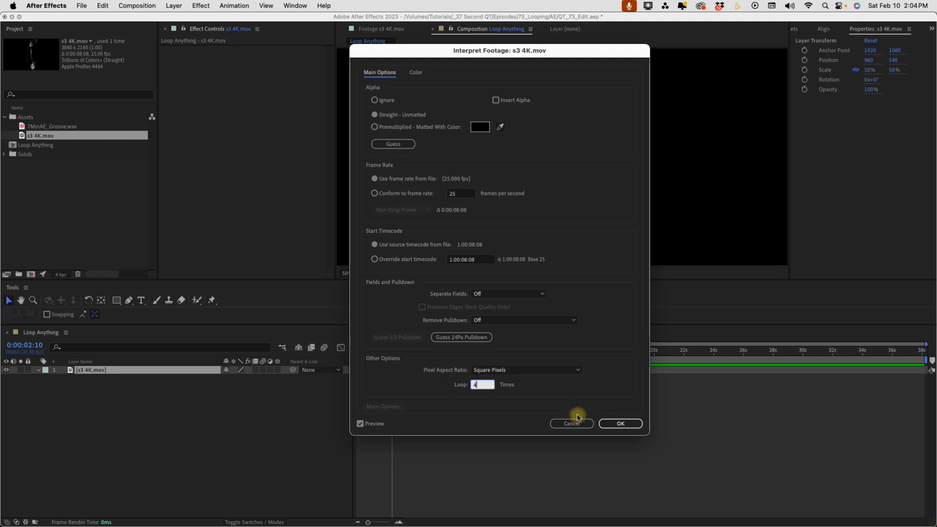
pyautogui.click(621, 424)
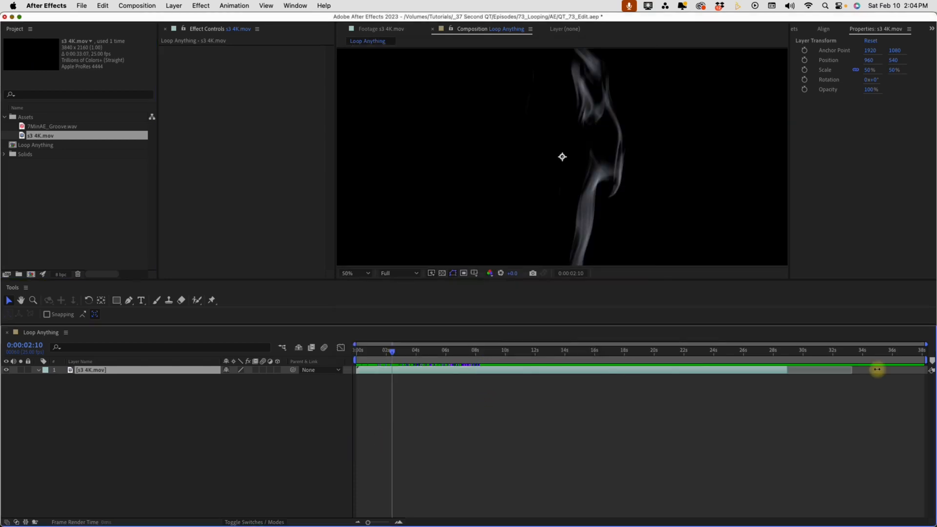
# Step: Extend the smoke layer to its 33-second looped length and preview the loop near 7 seconds
pyautogui.click(466, 350)
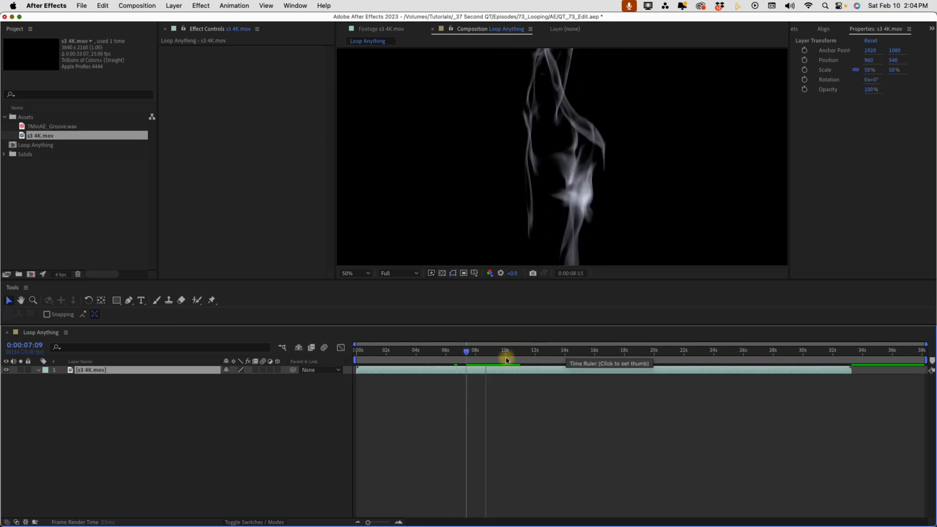
pyautogui.click(460, 359)
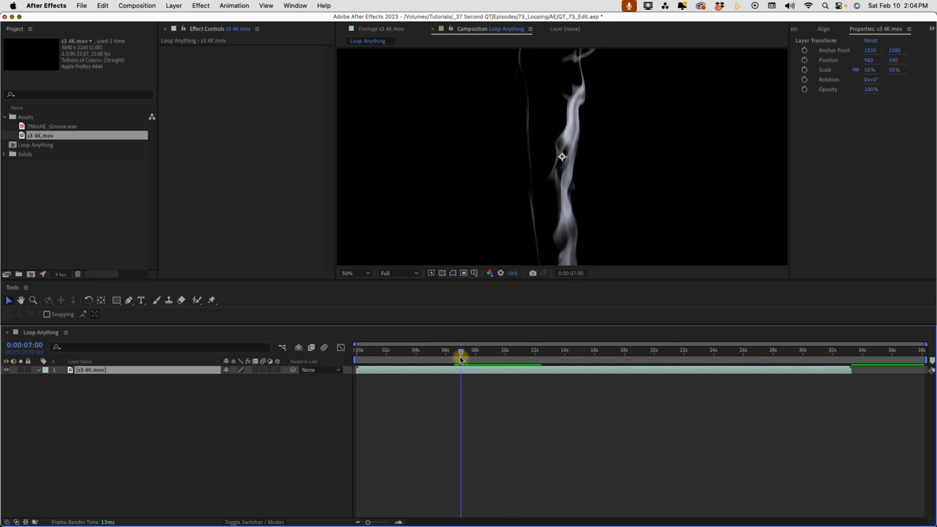
pyautogui.press('space')
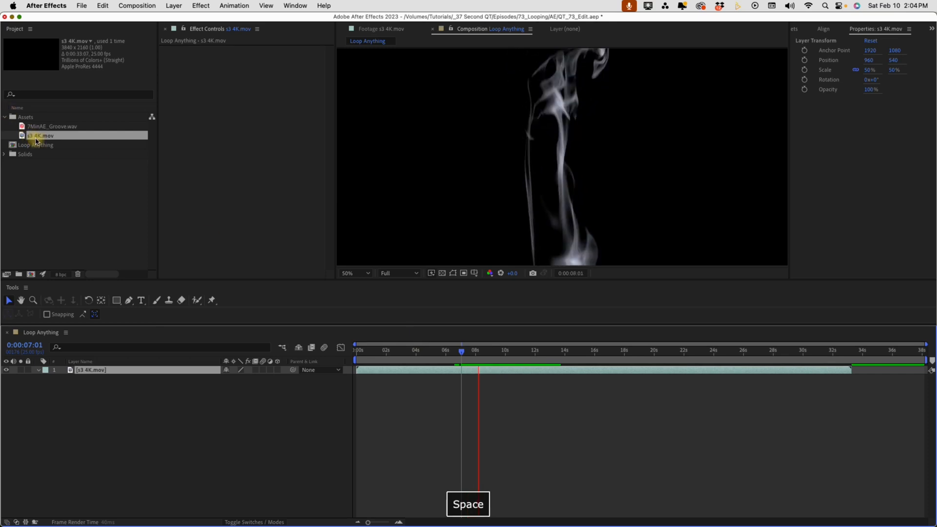
pyautogui.rightClick(35, 136)
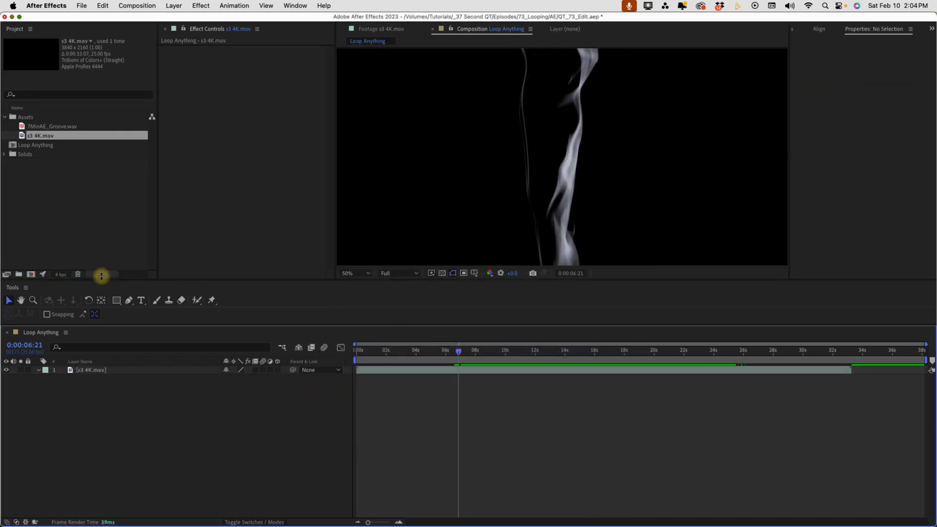
# Step: Add 7MinAE_Groove.wav as layer 2 and interpret its footage to loop across the comp
pyautogui.click(49, 126)
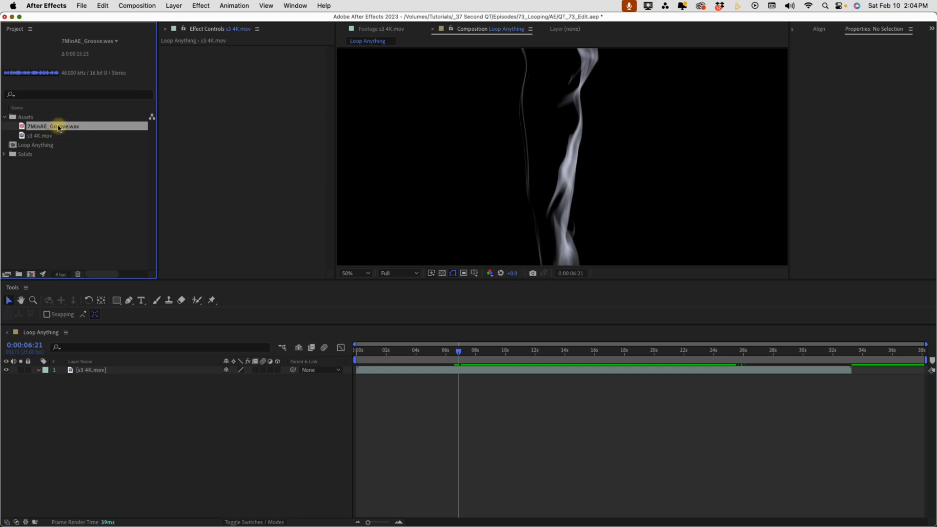
pyautogui.moveTo(52, 126); pyautogui.dragTo(588, 377)
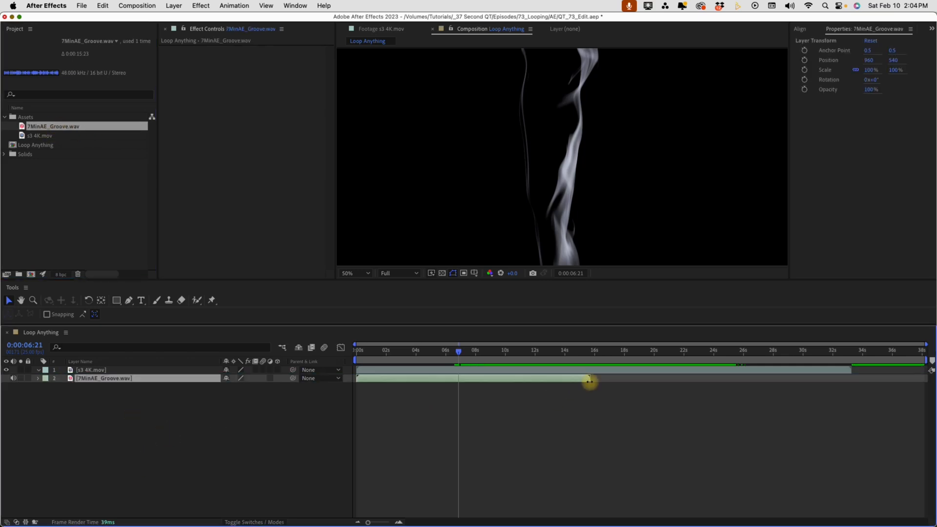
pyautogui.rightClick(43, 126)
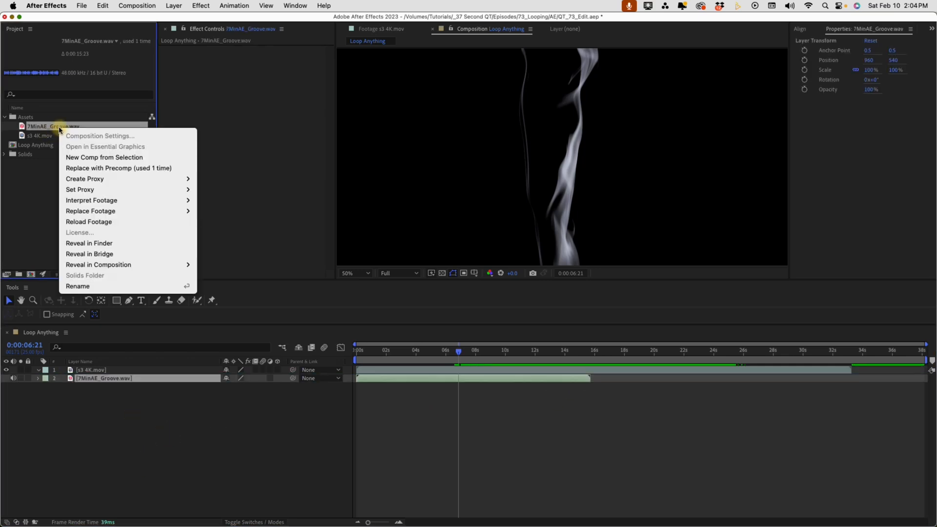
pyautogui.click(212, 205)
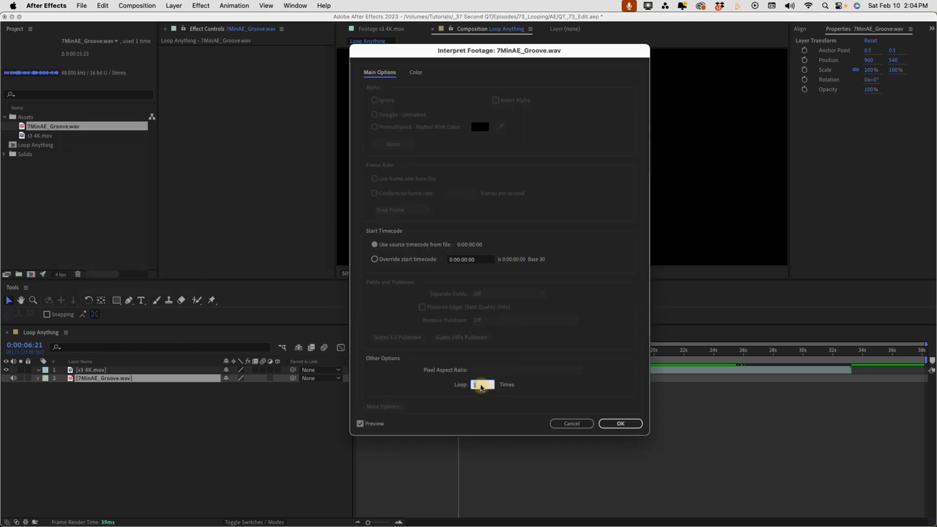
pyautogui.click(620, 423)
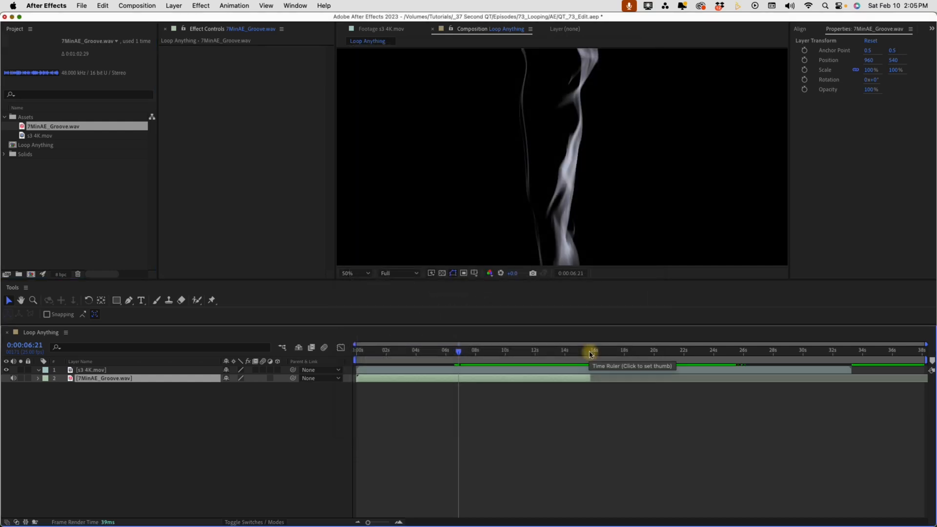
pyautogui.click(591, 350)
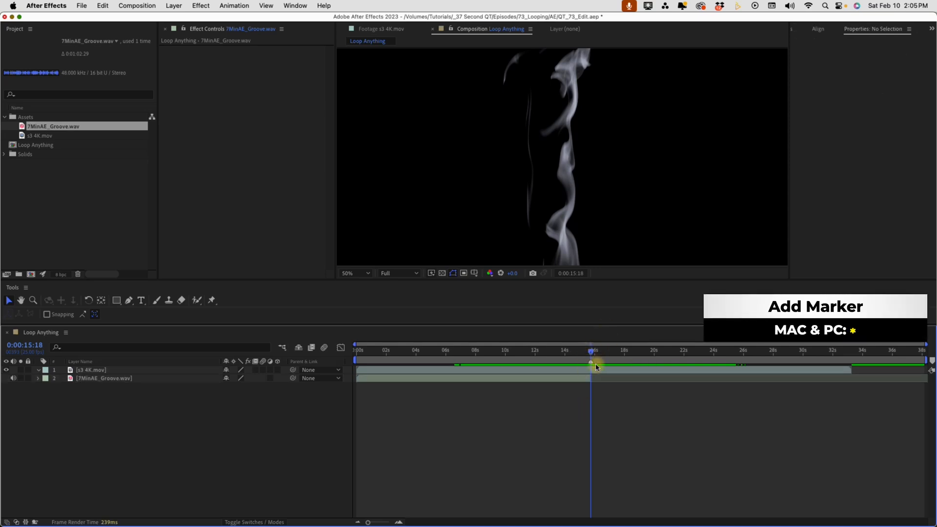
# Step: Add a comp marker at 0:00:15:18 where the music repeats and preview across it
pyautogui.click(103, 378)
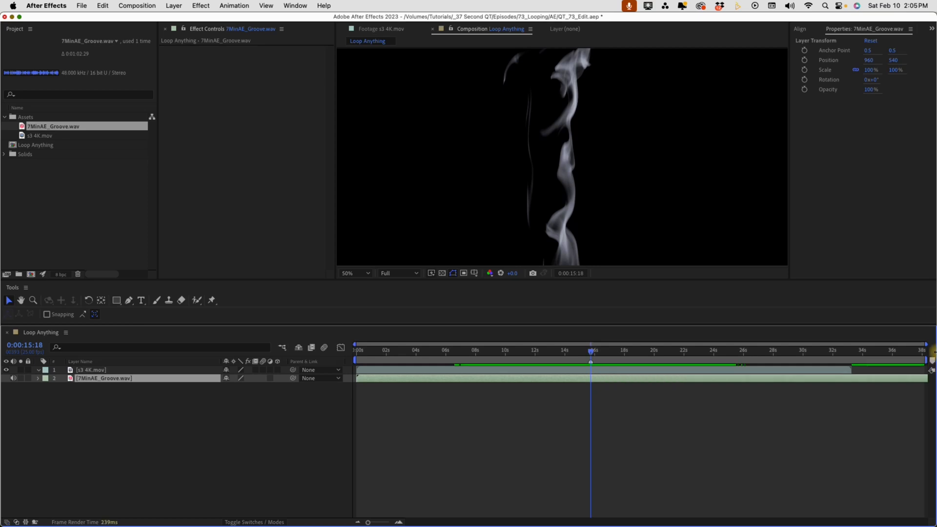
pyautogui.moveTo(562, 357)
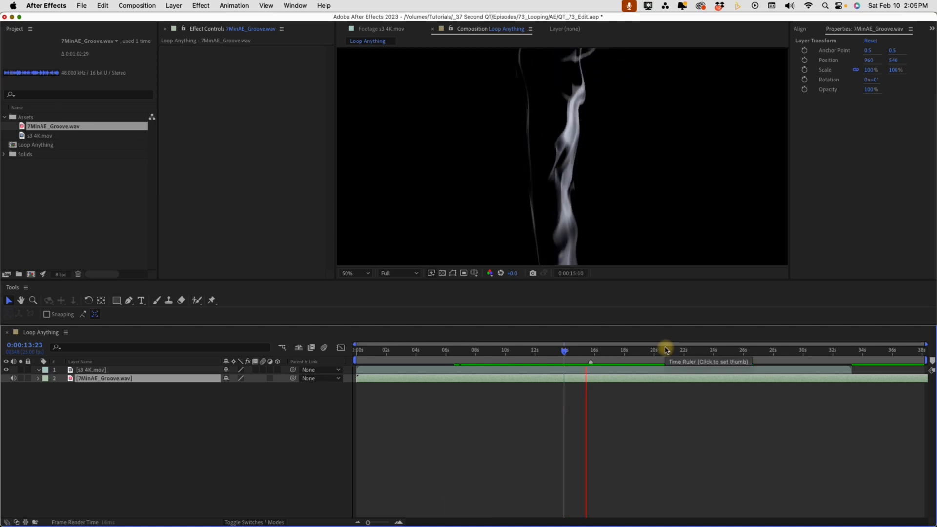
pyautogui.press('Space')
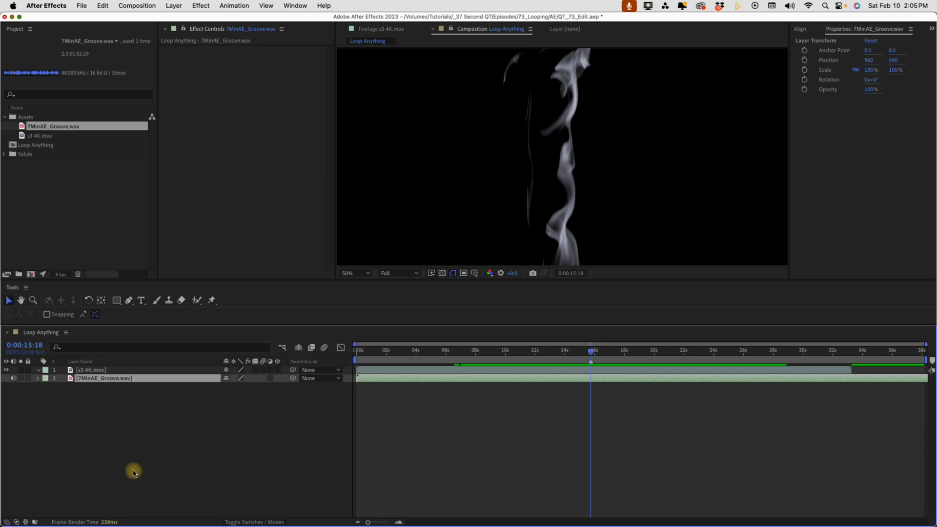
# Step: Reopen s3 4K.mov's Interpret Footage settings to confirm its loop count of 4
pyautogui.click(31, 135)
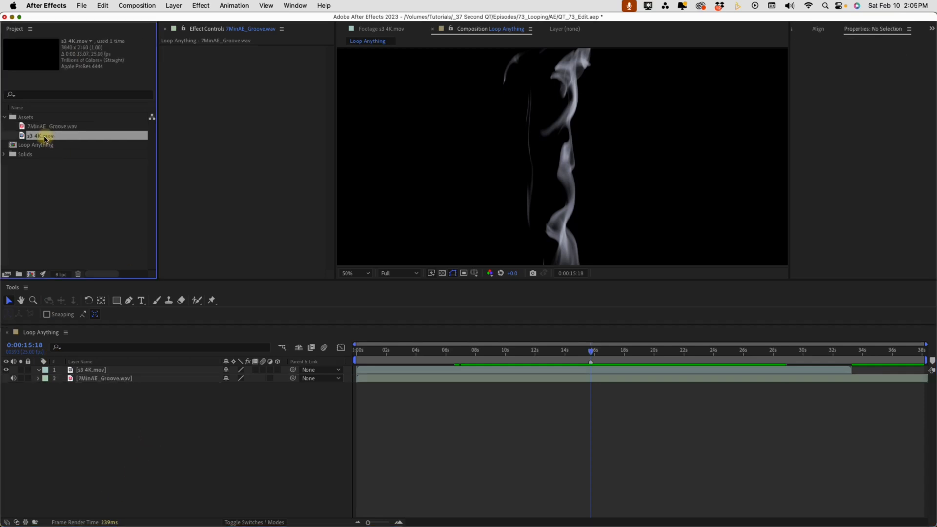
pyautogui.rightClick(39, 134)
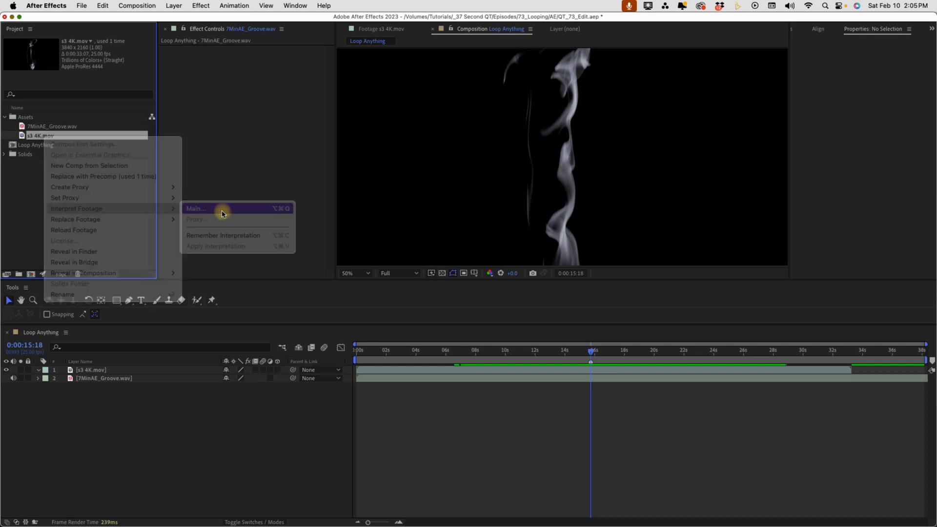
pyautogui.click(198, 207)
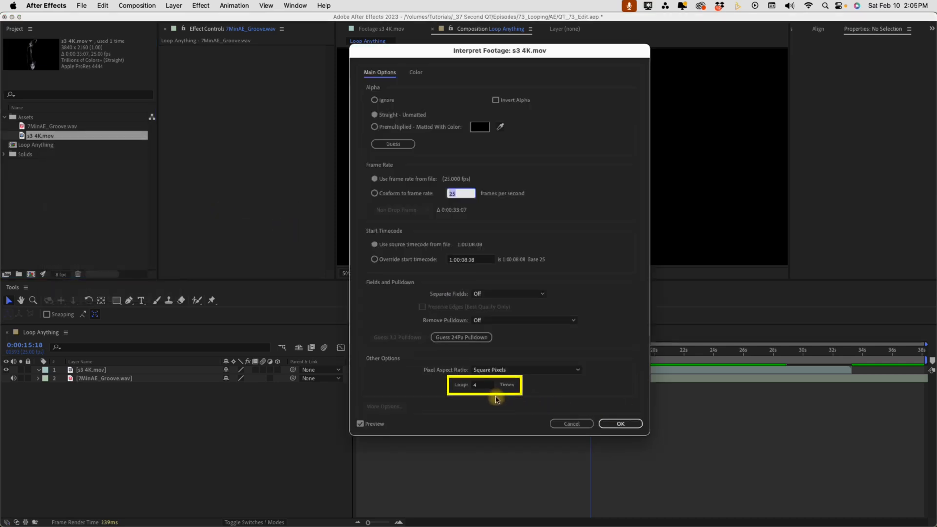